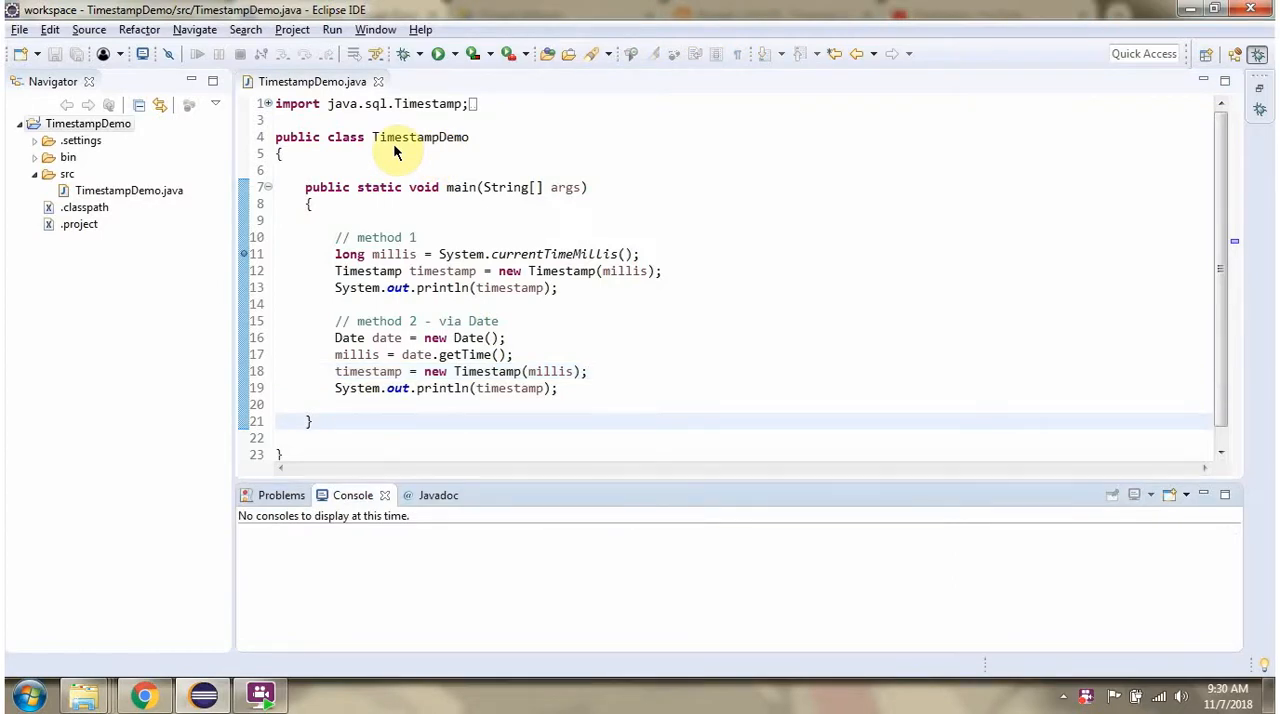
click(196, 54)
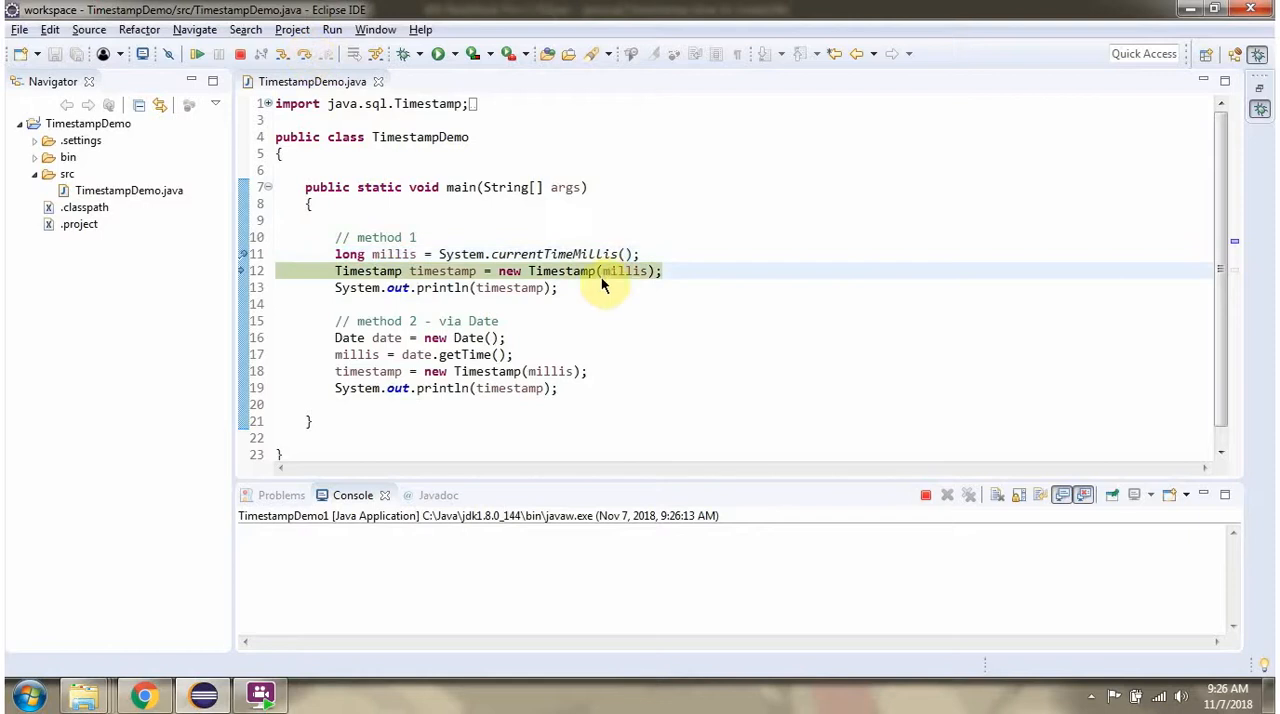
mouse_move(615, 271)
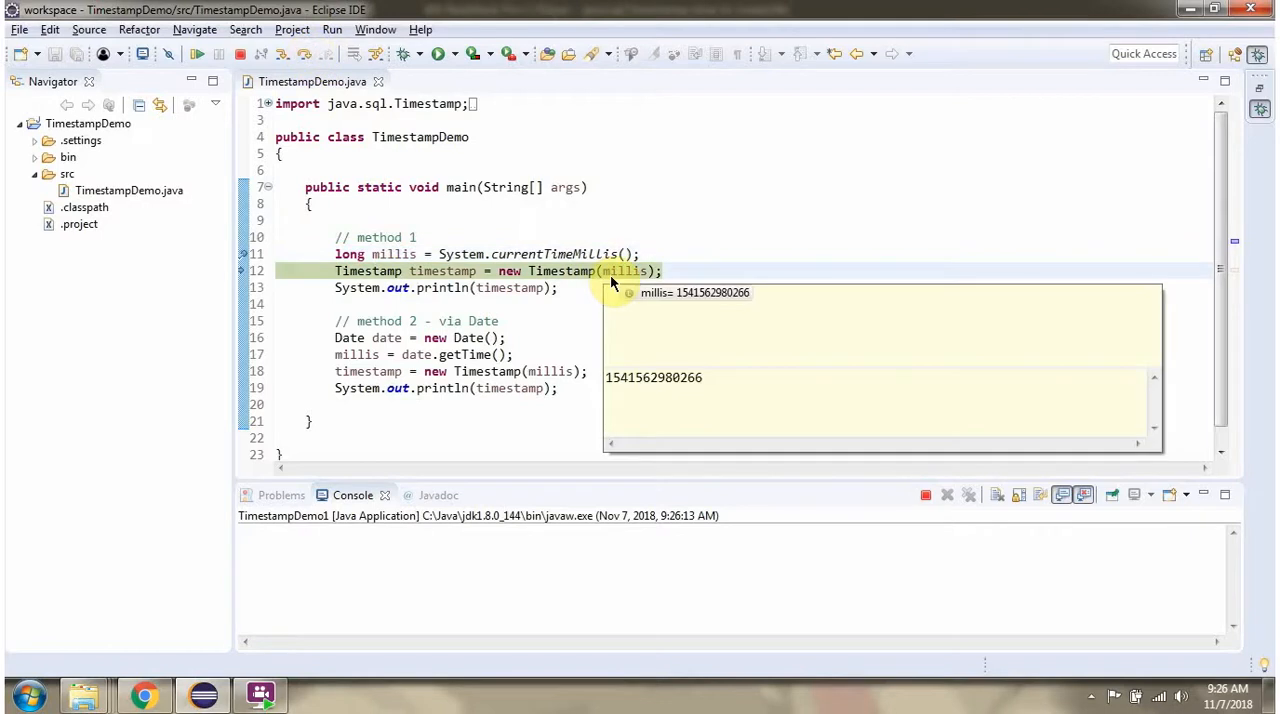
mouse_move(568, 282)
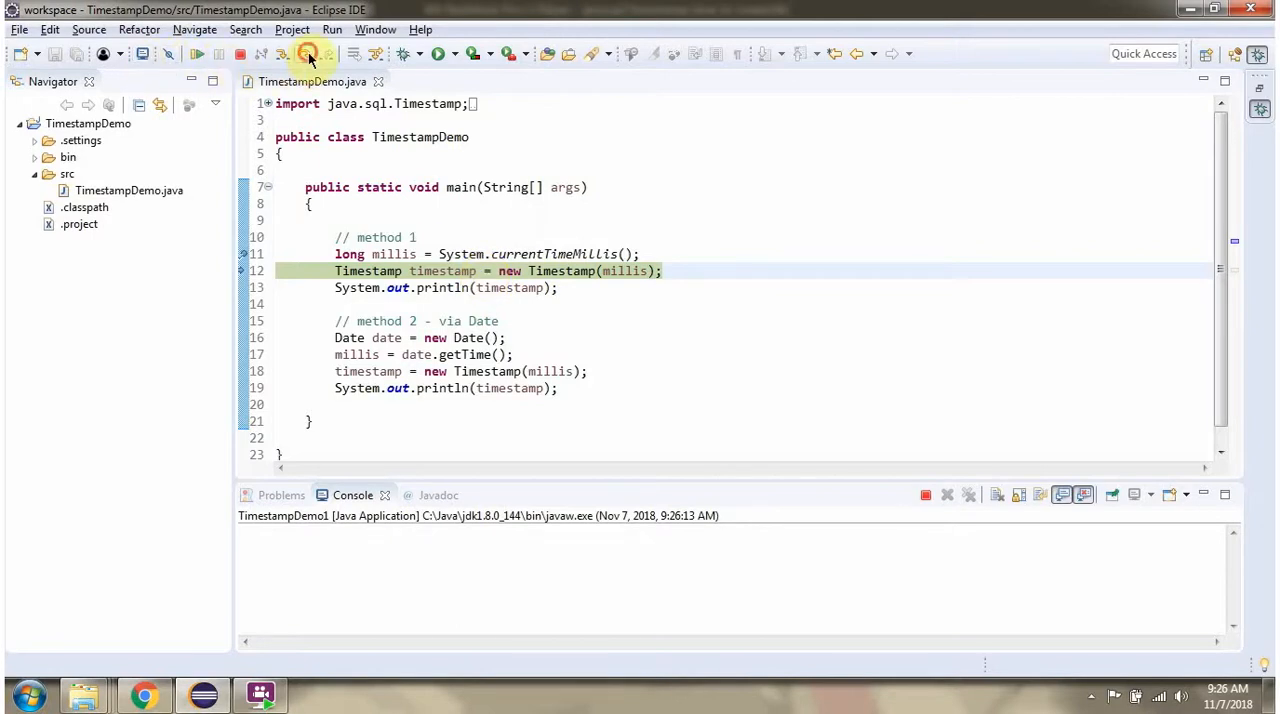
click(304, 54)
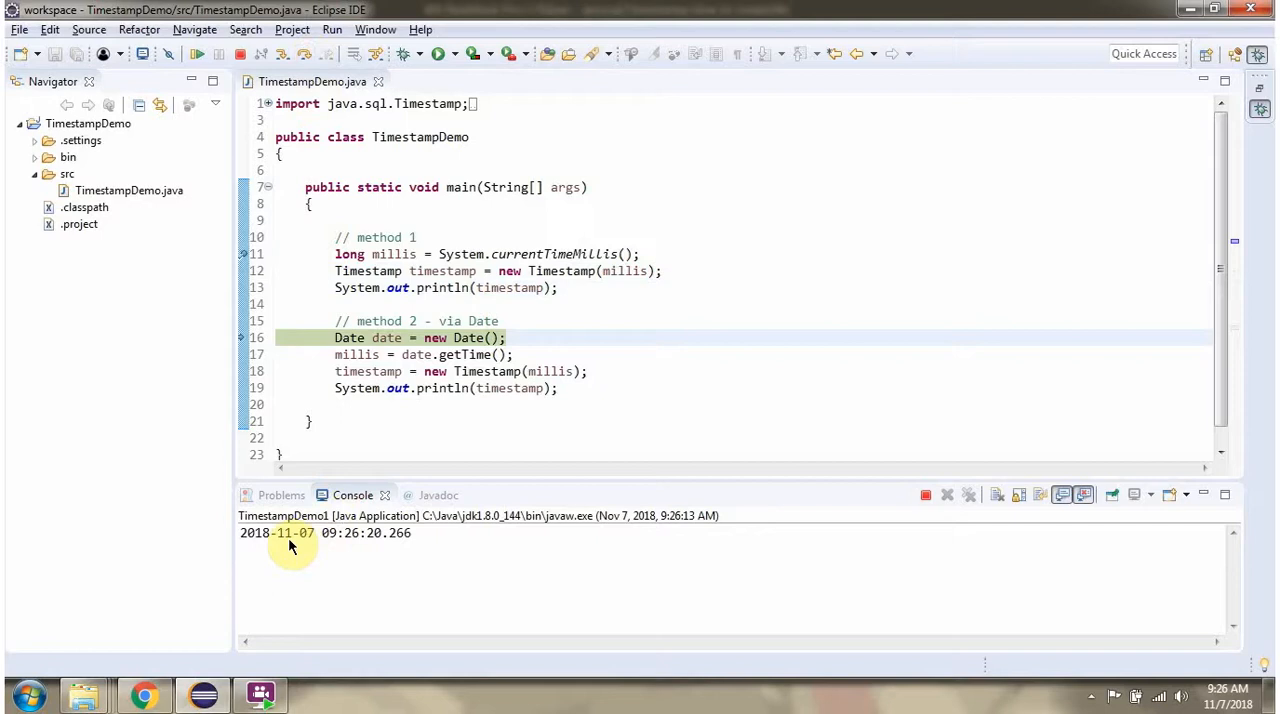
mouse_move(394, 366)
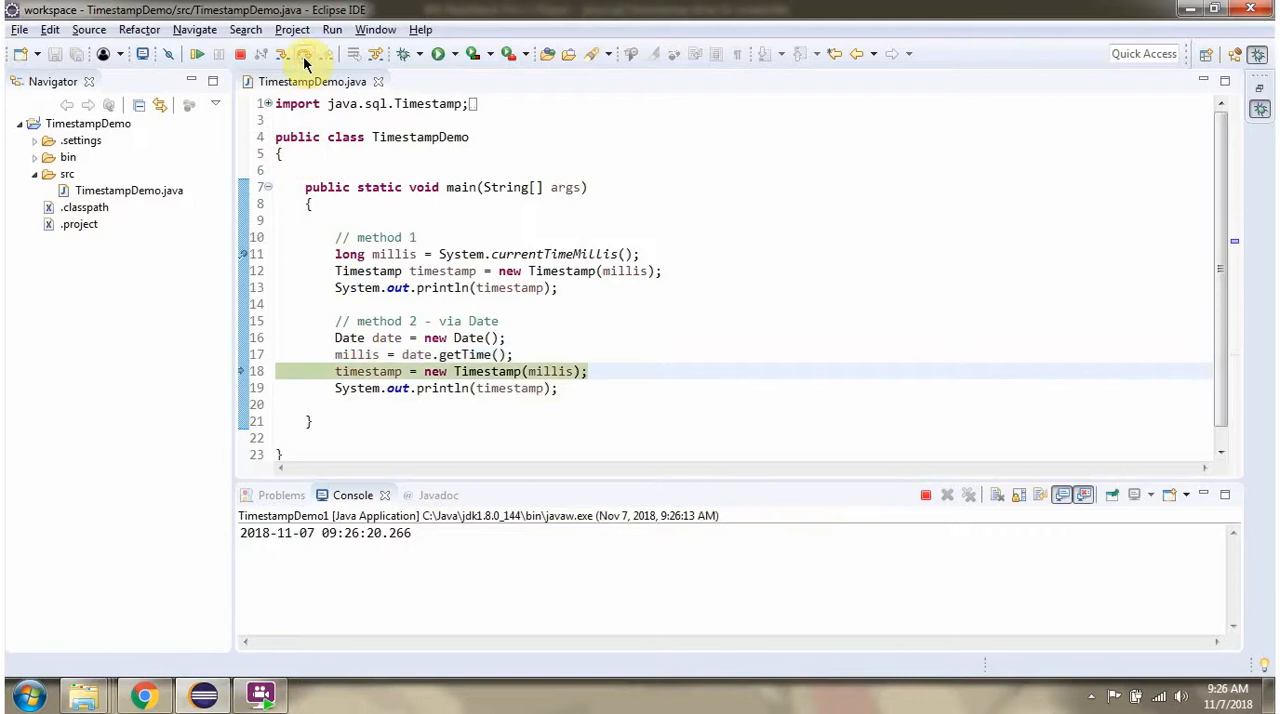
mouse_move(567, 388)
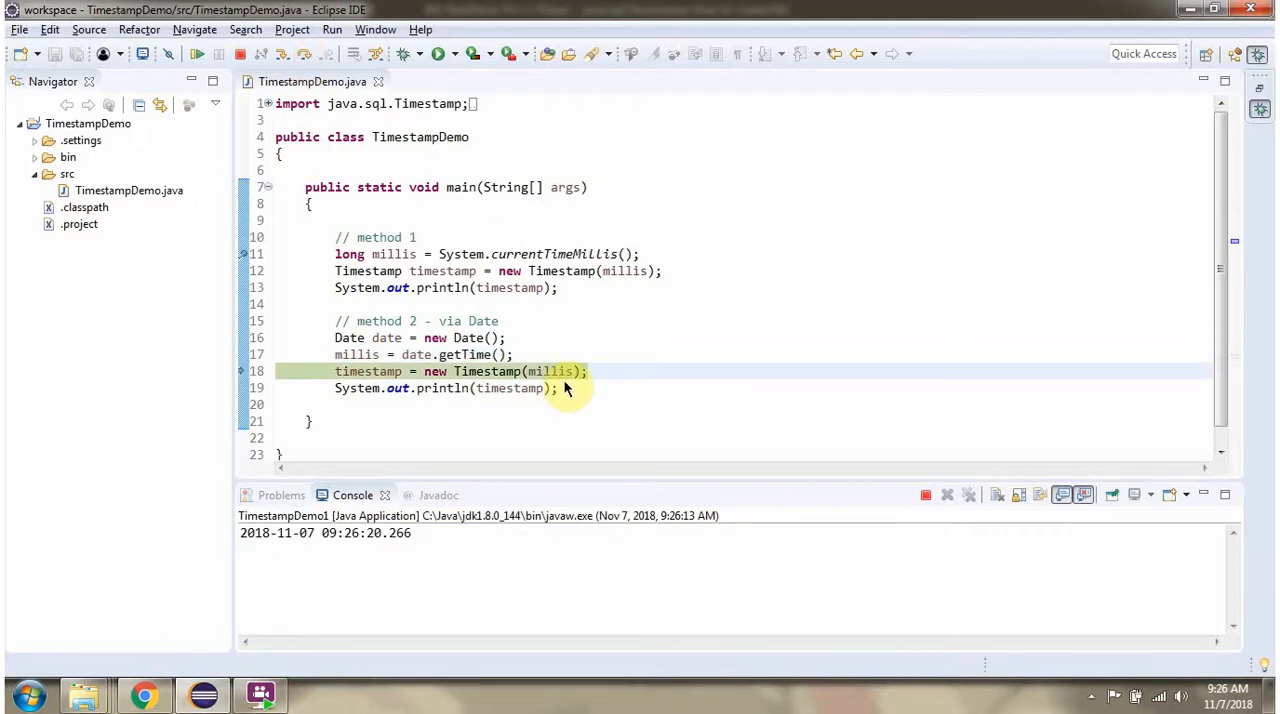
mouse_move(505, 371)
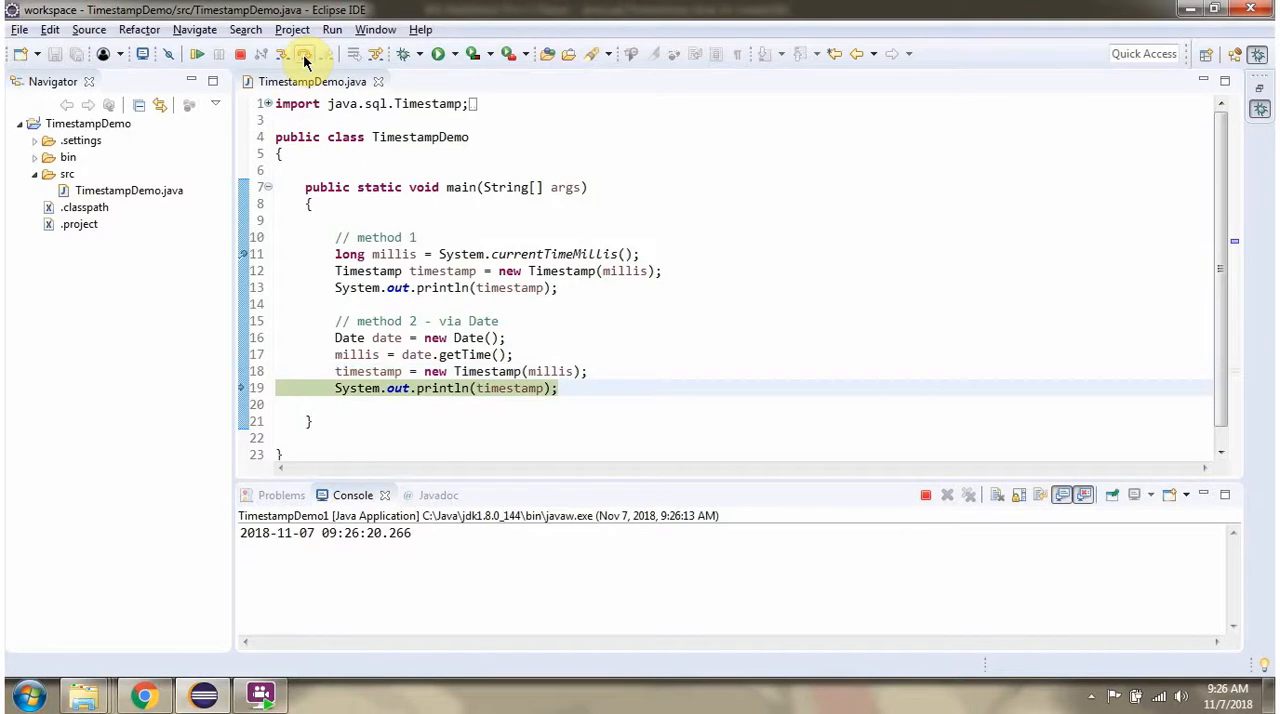
click(334, 55)
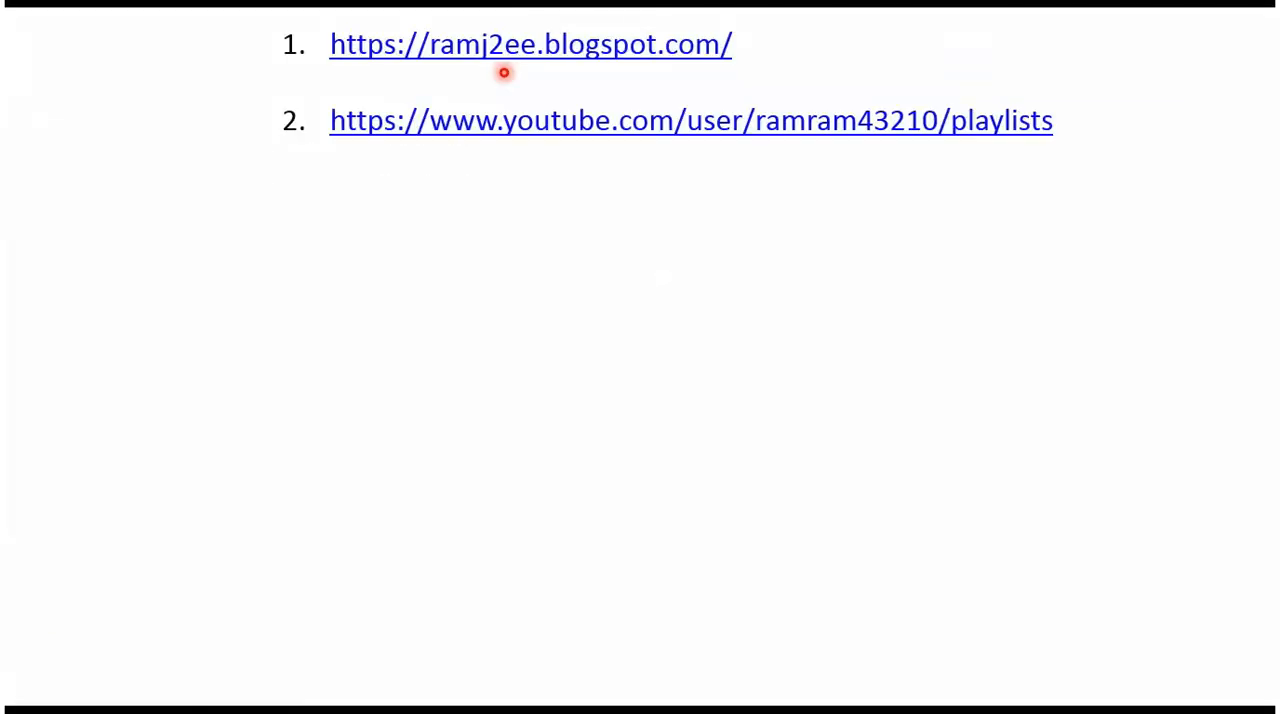
mouse_move(515, 71)
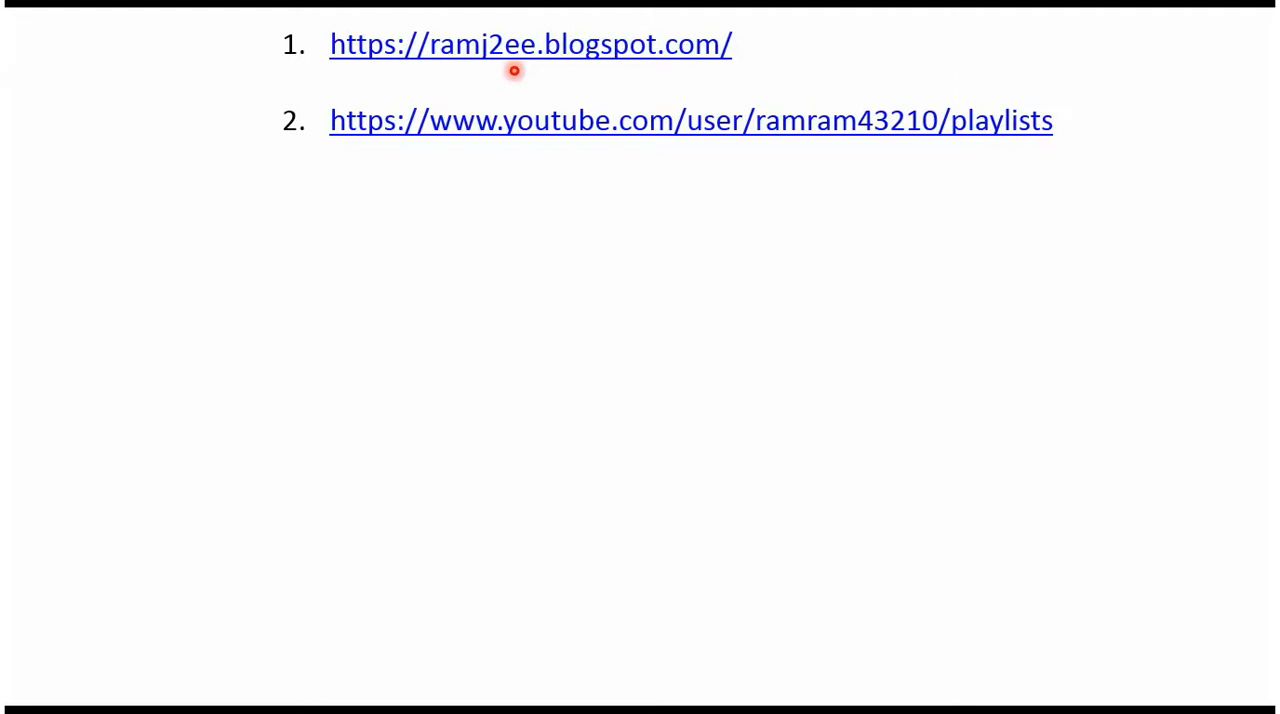
mouse_move(596, 146)
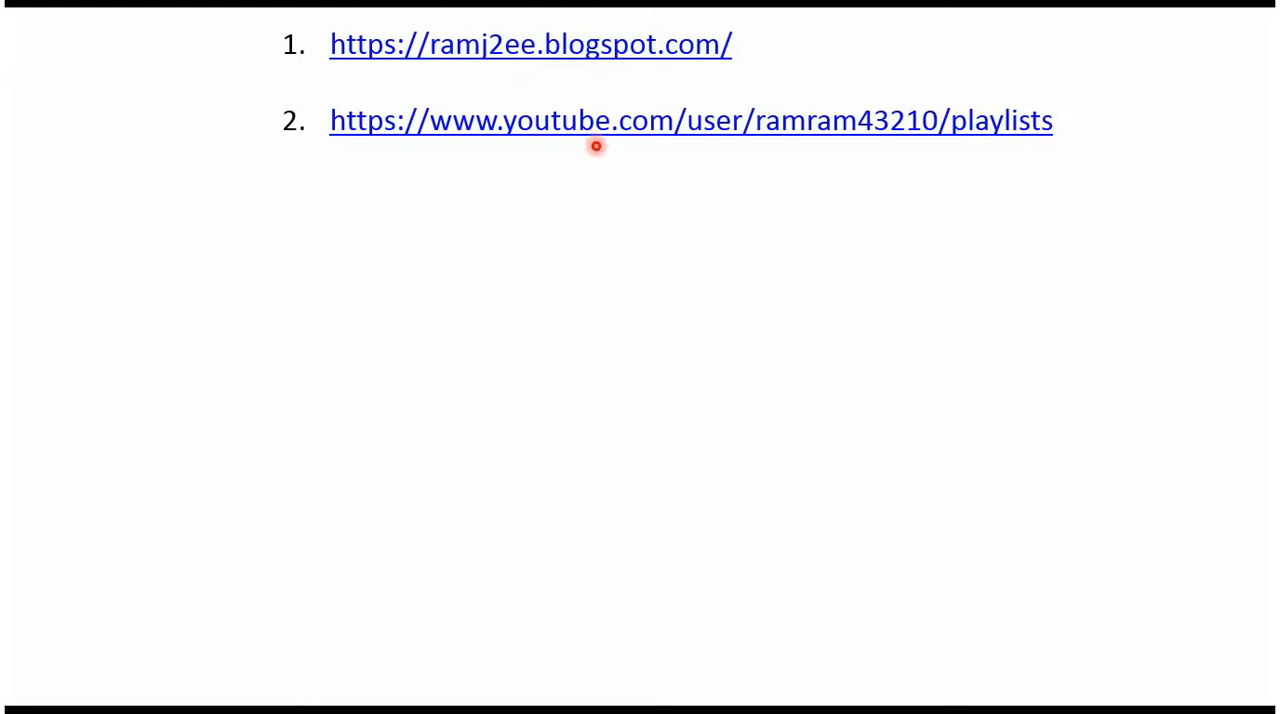
mouse_move(724, 144)
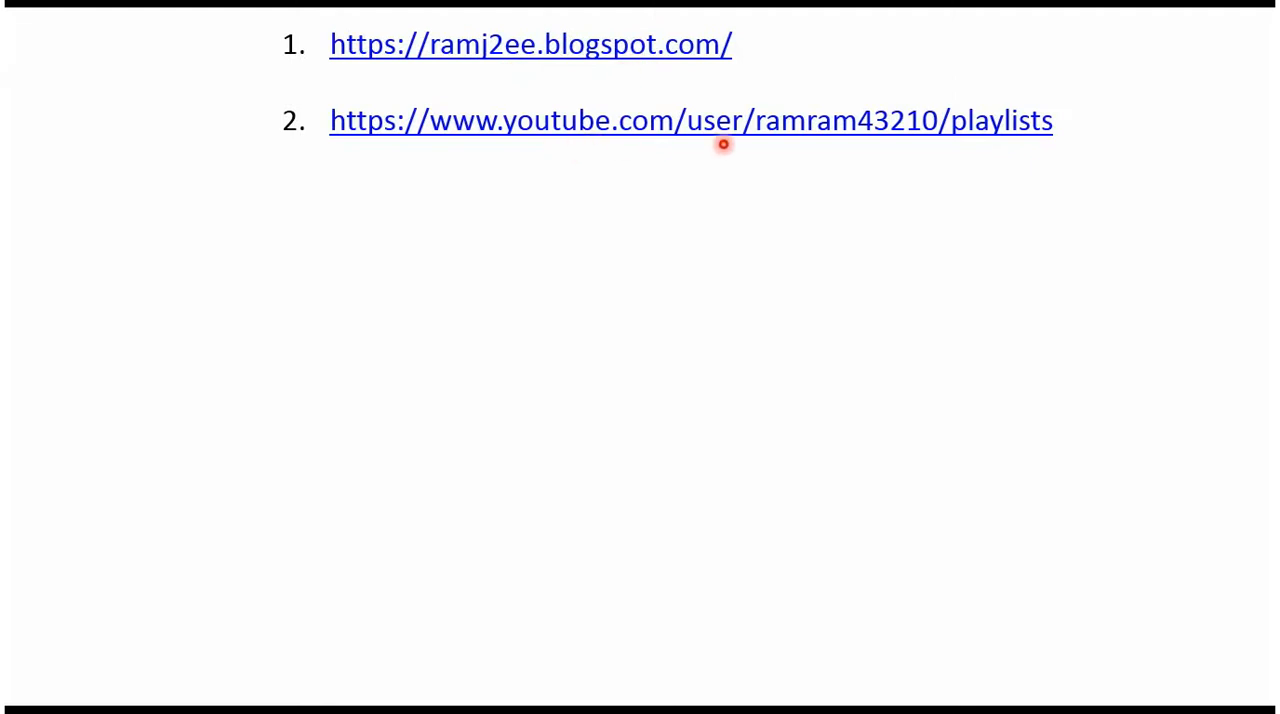